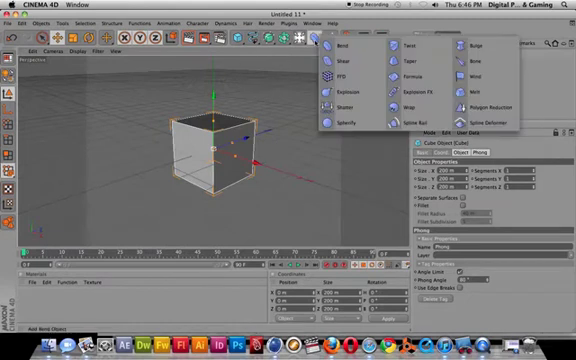
mouse_move(404, 44)
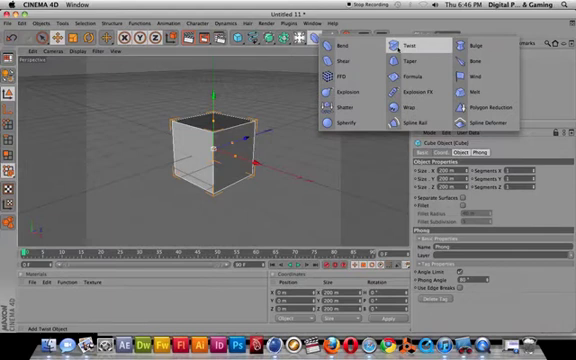
left_click(404, 46)
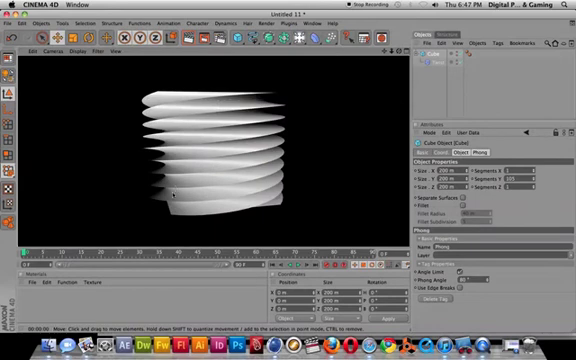
mouse_move(214, 186)
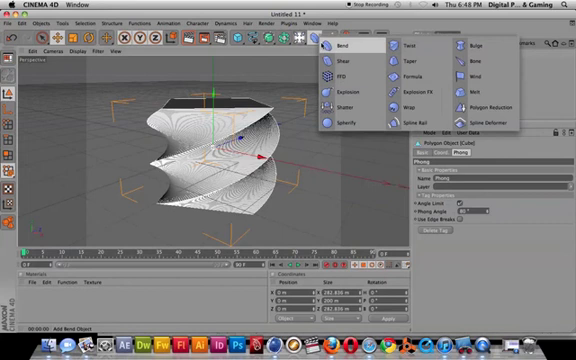
Add a Bend deformer to the twisted cube from the Deformer palette.
left_click(348, 44)
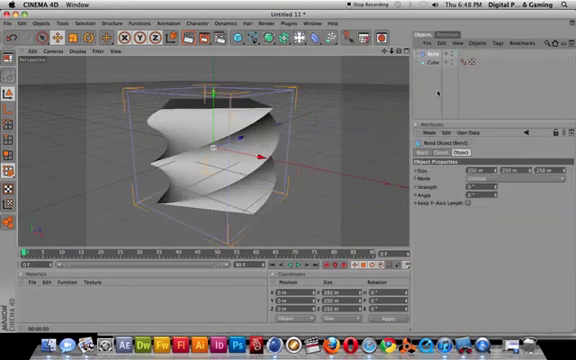